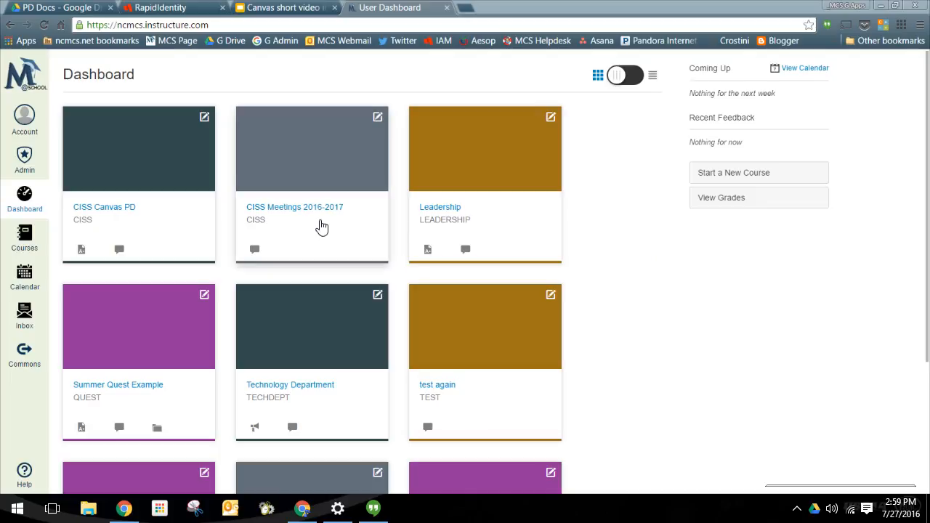
{"action": "mouse_move", "coordinate": [323, 227]}
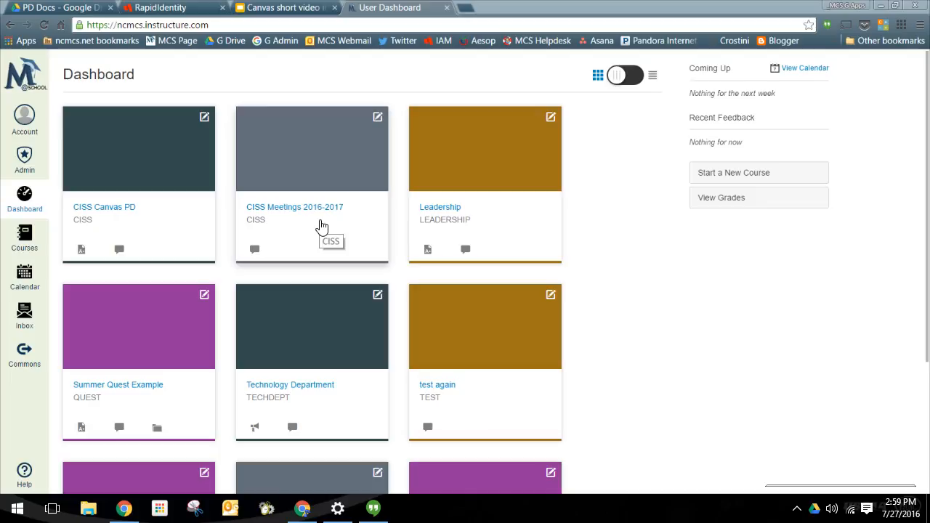
{"action": "mouse_move", "coordinate": [102, 389]}
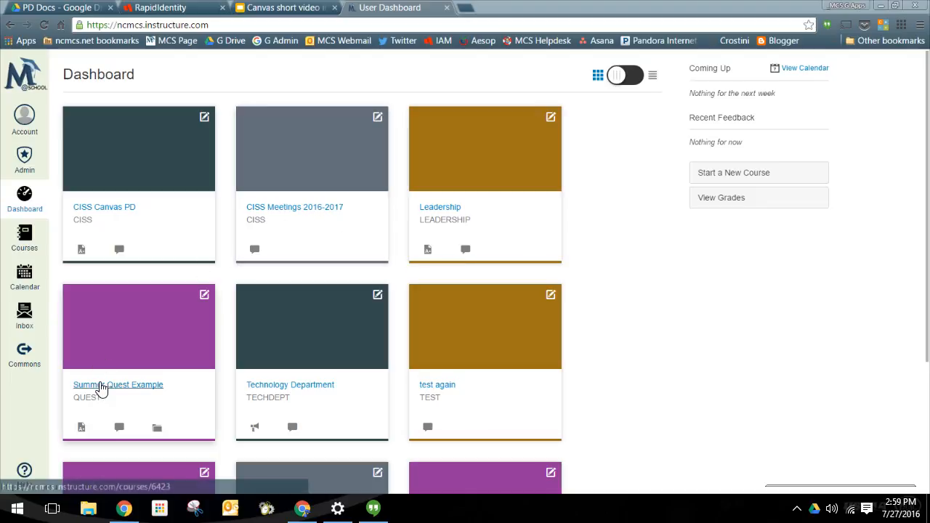
{"action": "mouse_move", "coordinate": [102, 387]}
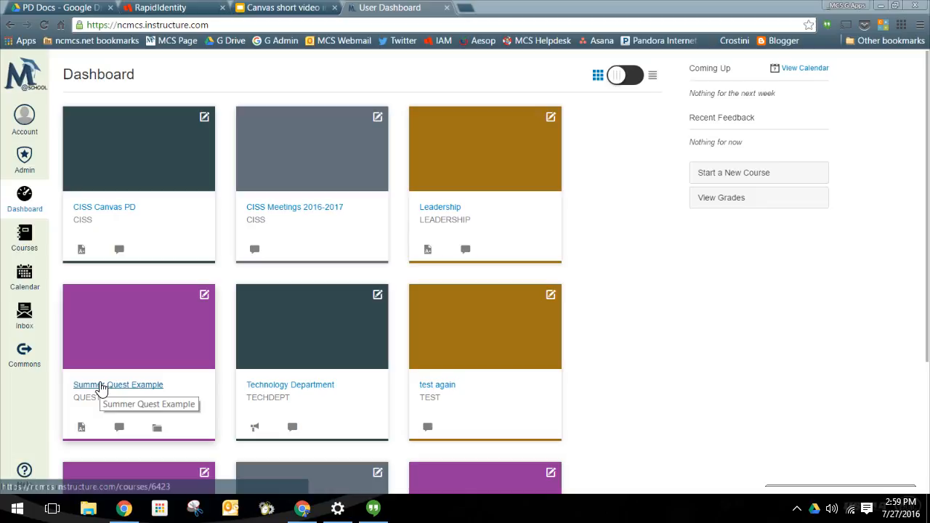
Enter the Summer Quest Example course from the Dashboard and view its Modules page
{"action": "left_click", "coordinate": [118, 384]}
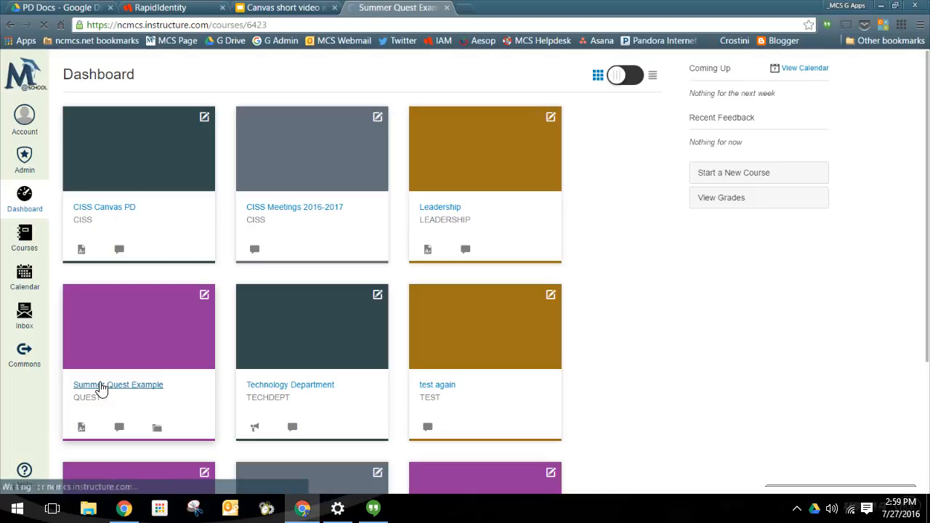
{"action": "left_click", "coordinate": [118, 384]}
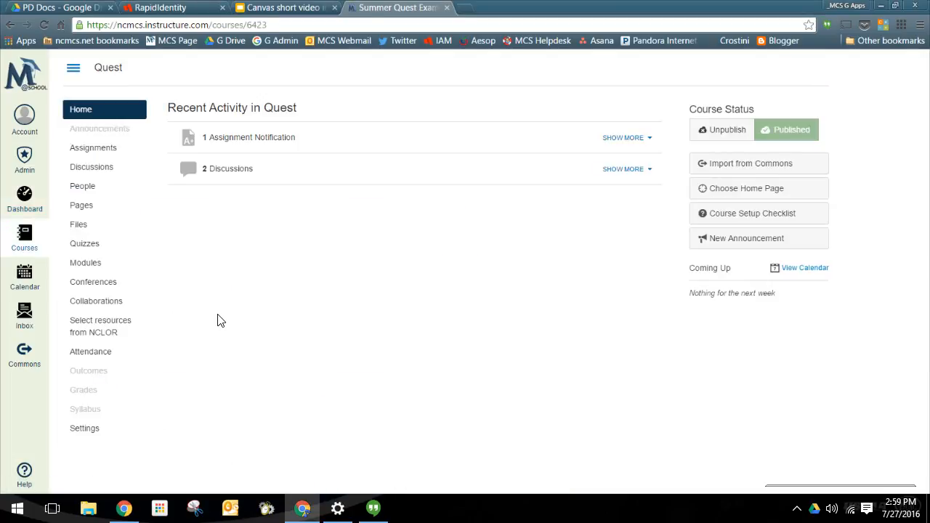
{"action": "mouse_move", "coordinate": [84, 262]}
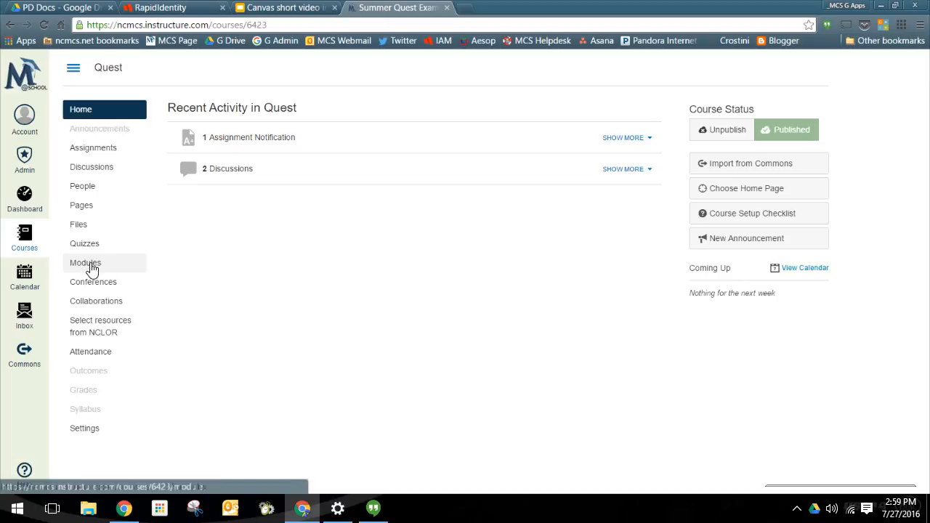
{"action": "left_click", "coordinate": [84, 261]}
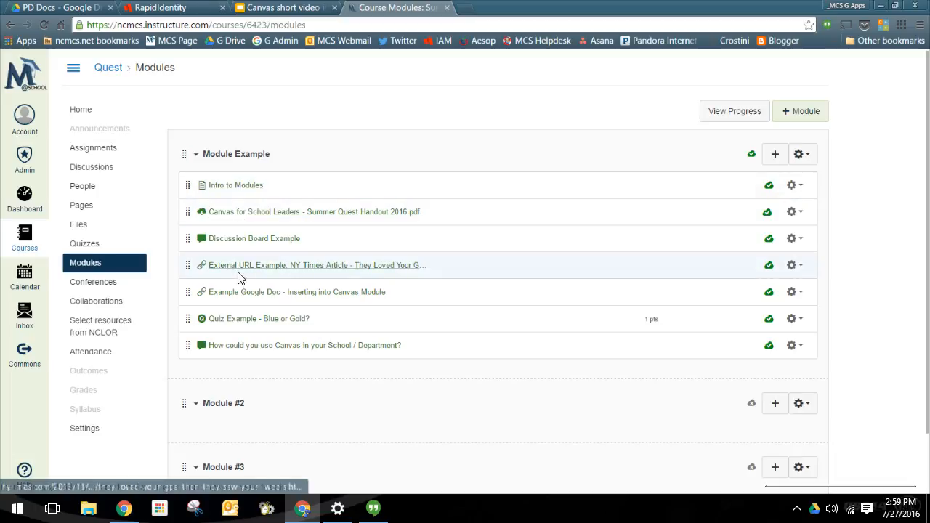
{"action": "mouse_move", "coordinate": [225, 346]}
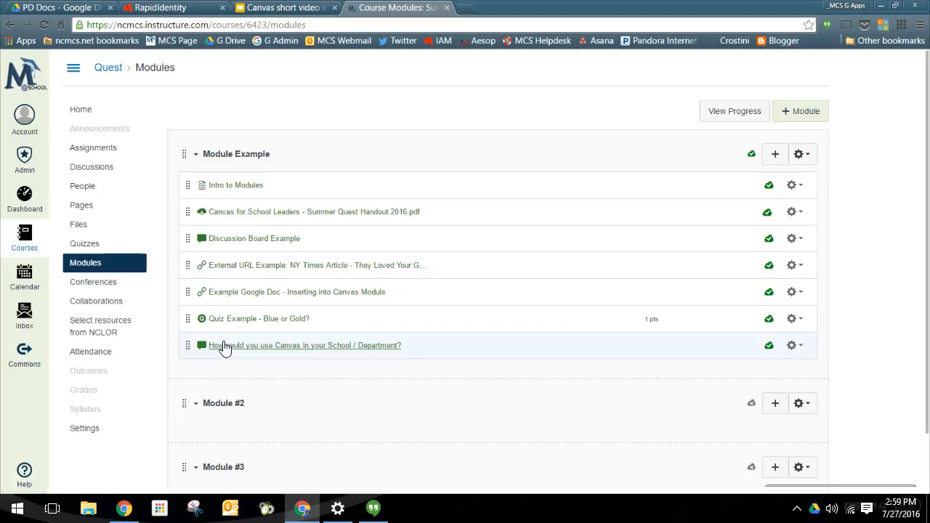
{"action": "mouse_move", "coordinate": [248, 372]}
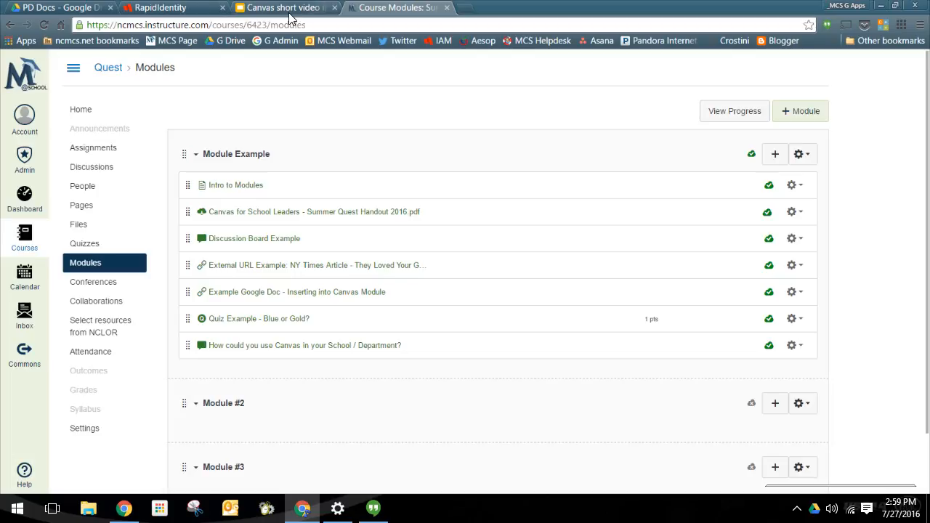
Switch to the Canvas short video intro deck showing the course invitation slide
{"action": "left_click", "coordinate": [284, 7]}
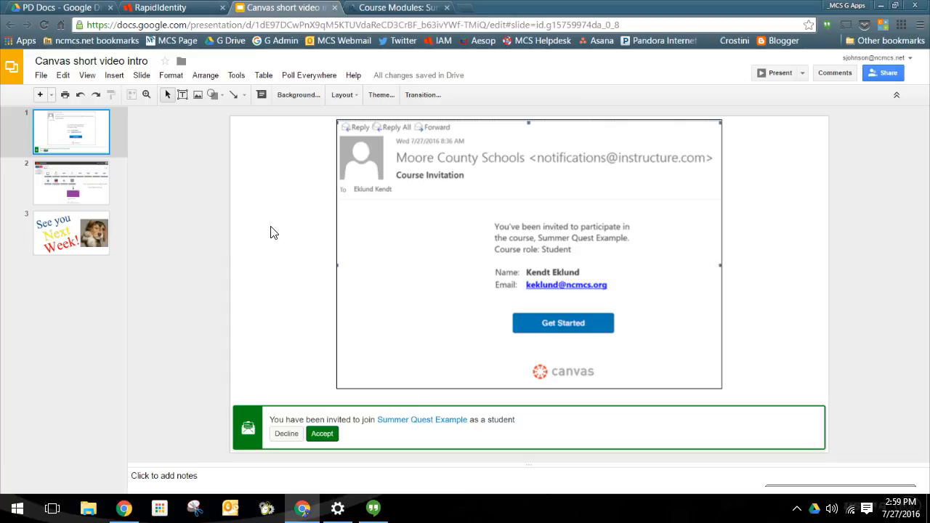
{"action": "mouse_move", "coordinate": [273, 256]}
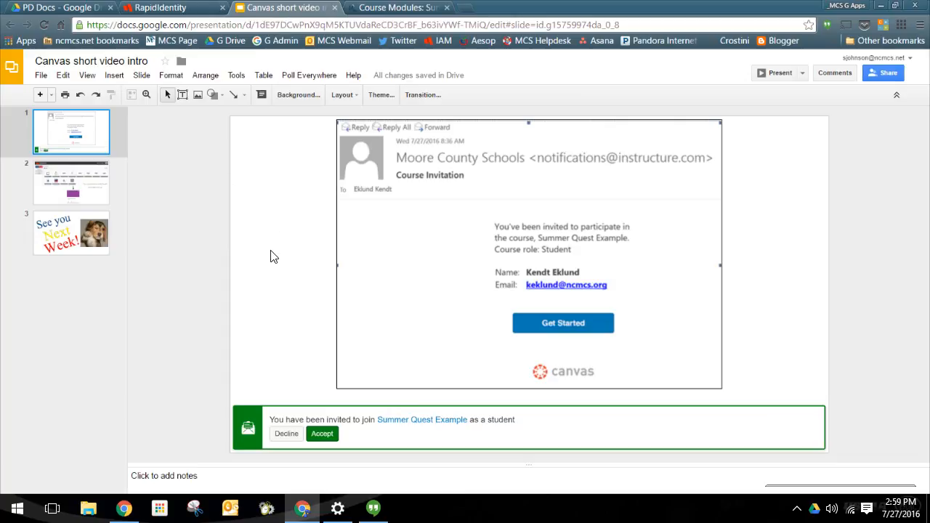
{"action": "mouse_move", "coordinate": [323, 433]}
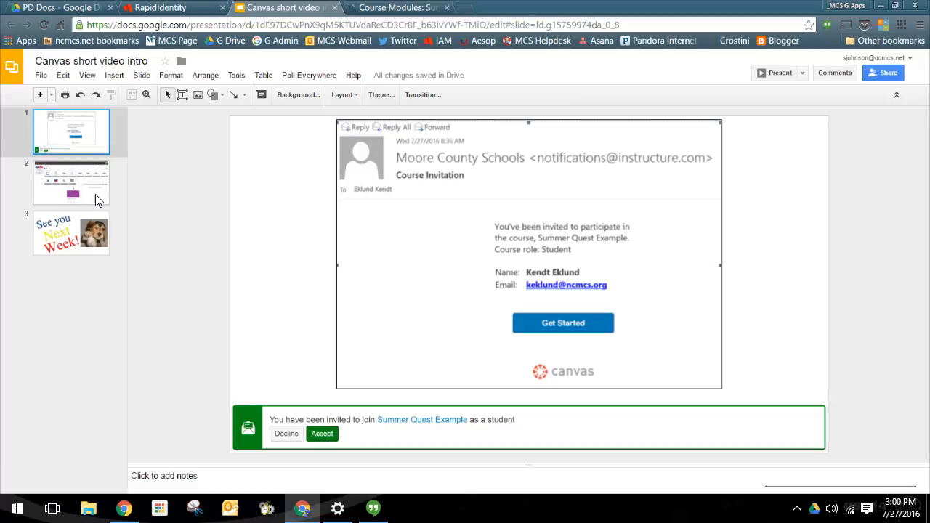
Show the Canvas access instructions slide, then the See you Next Week! closing slide
{"action": "left_click", "coordinate": [71, 183]}
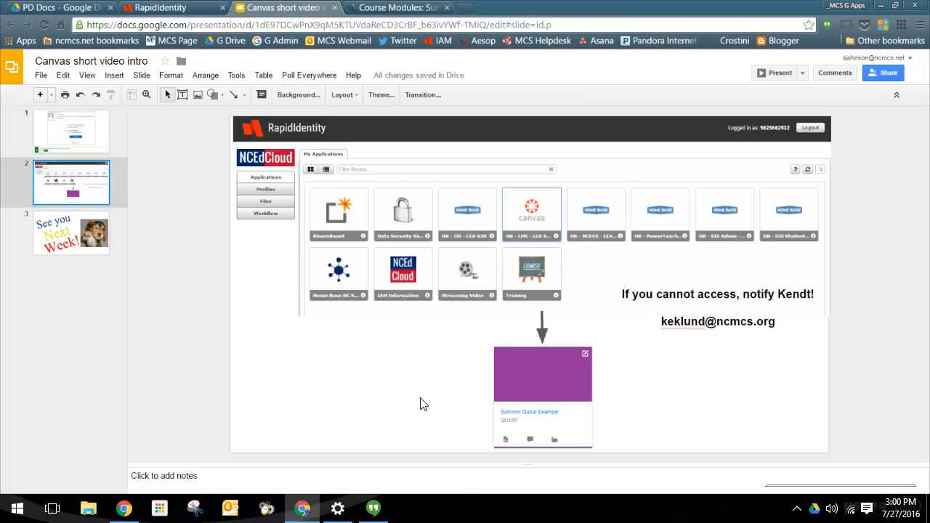
{"action": "mouse_move", "coordinate": [473, 334]}
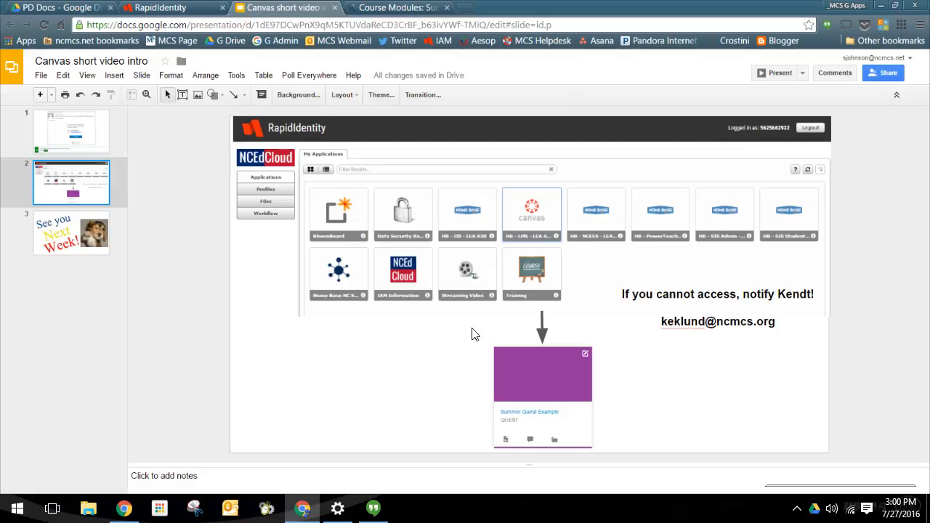
{"action": "mouse_move", "coordinate": [457, 354]}
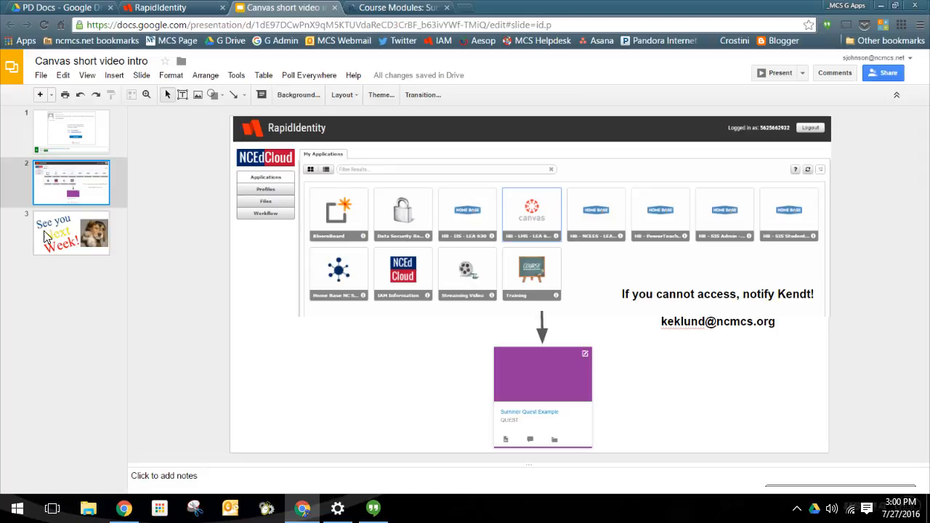
{"action": "left_click", "coordinate": [71, 233]}
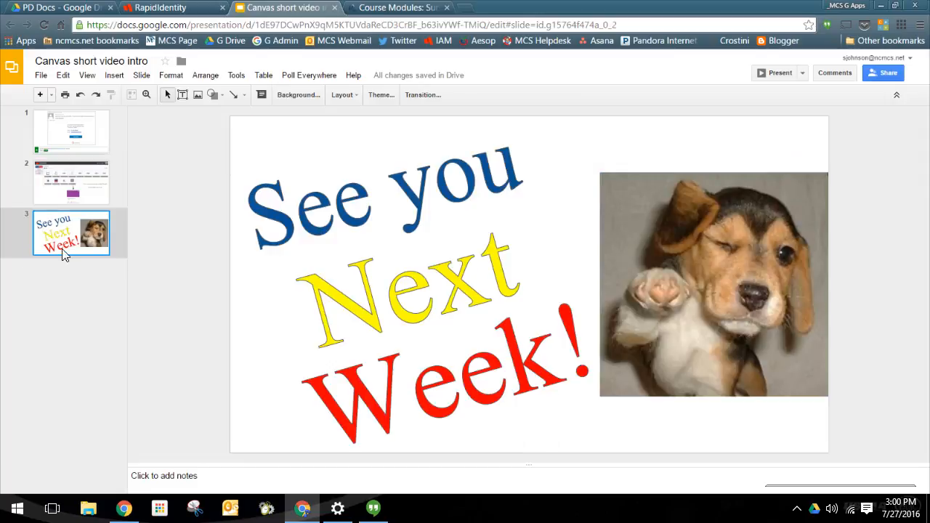